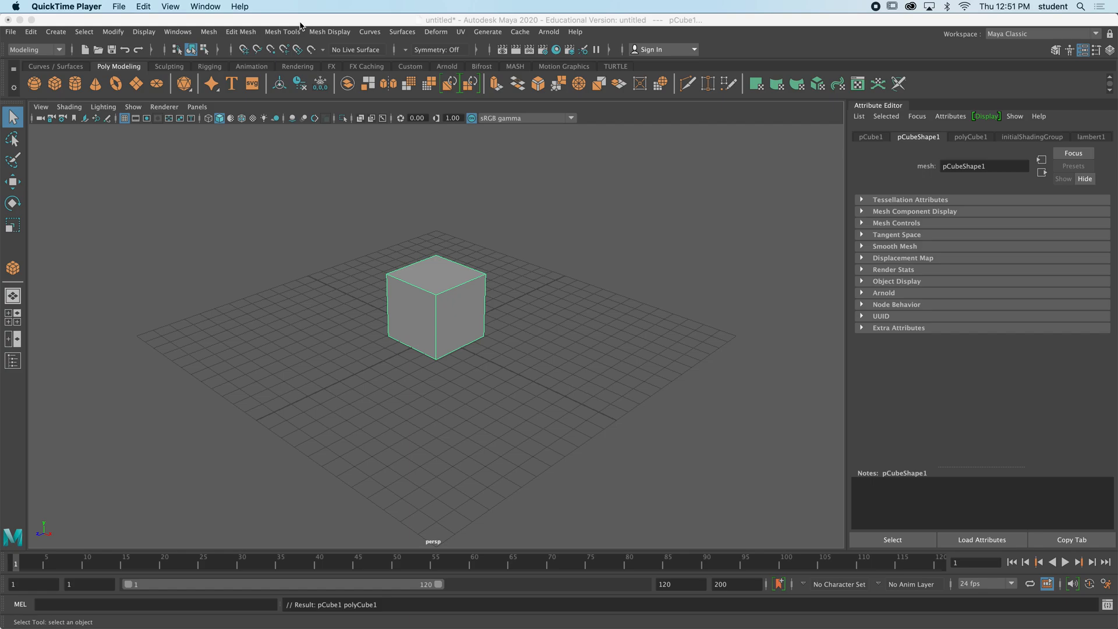
mouse_move(171, 134)
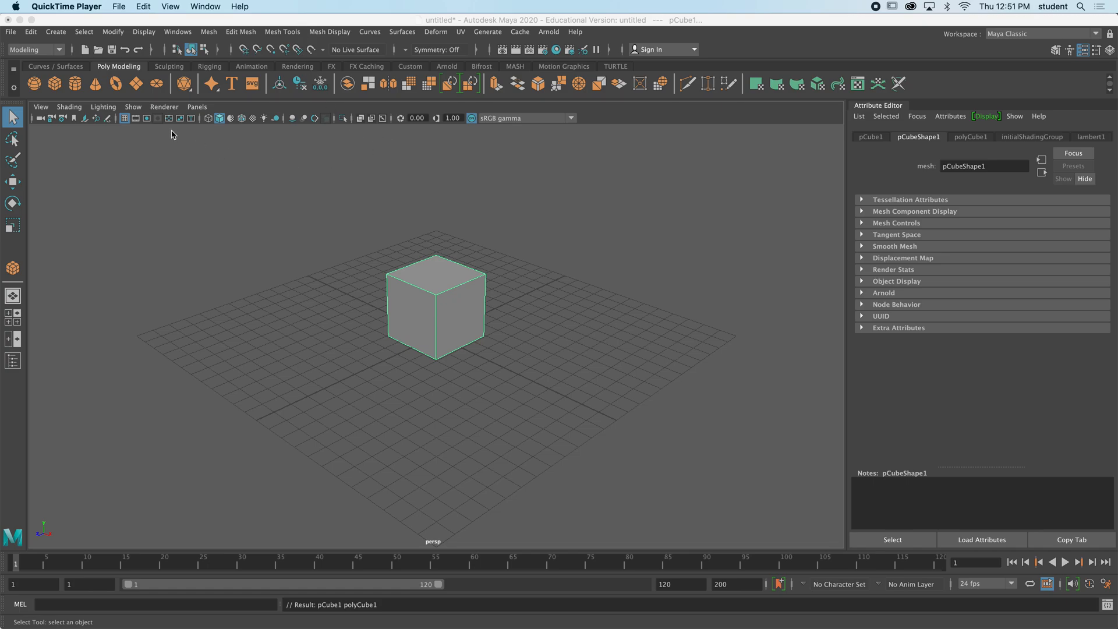
mouse_move(73, 219)
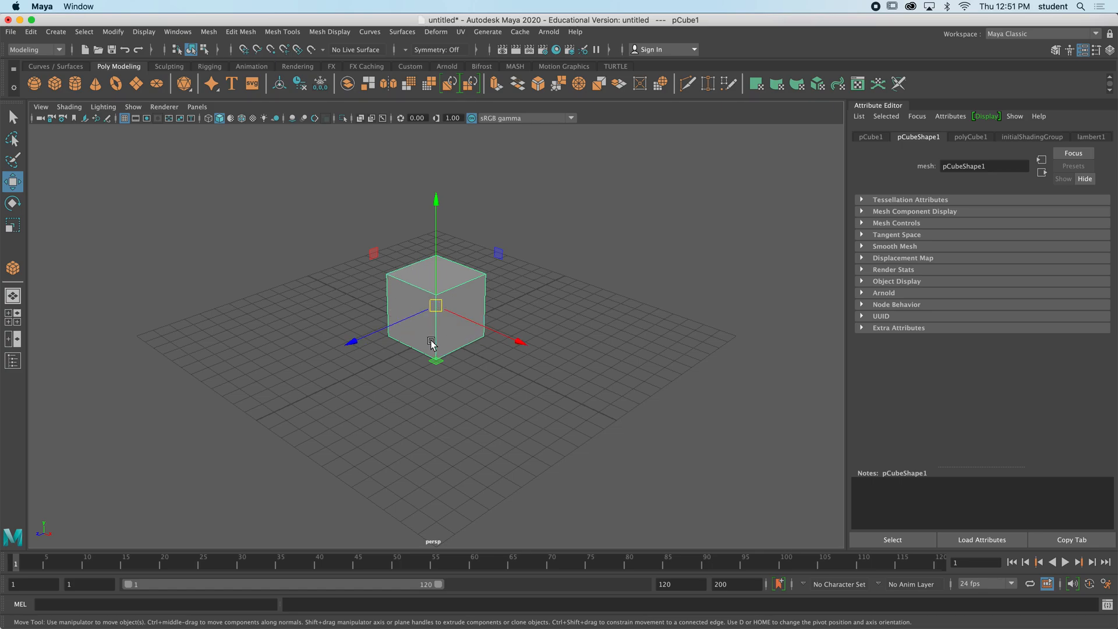
mouse_move(446, 350)
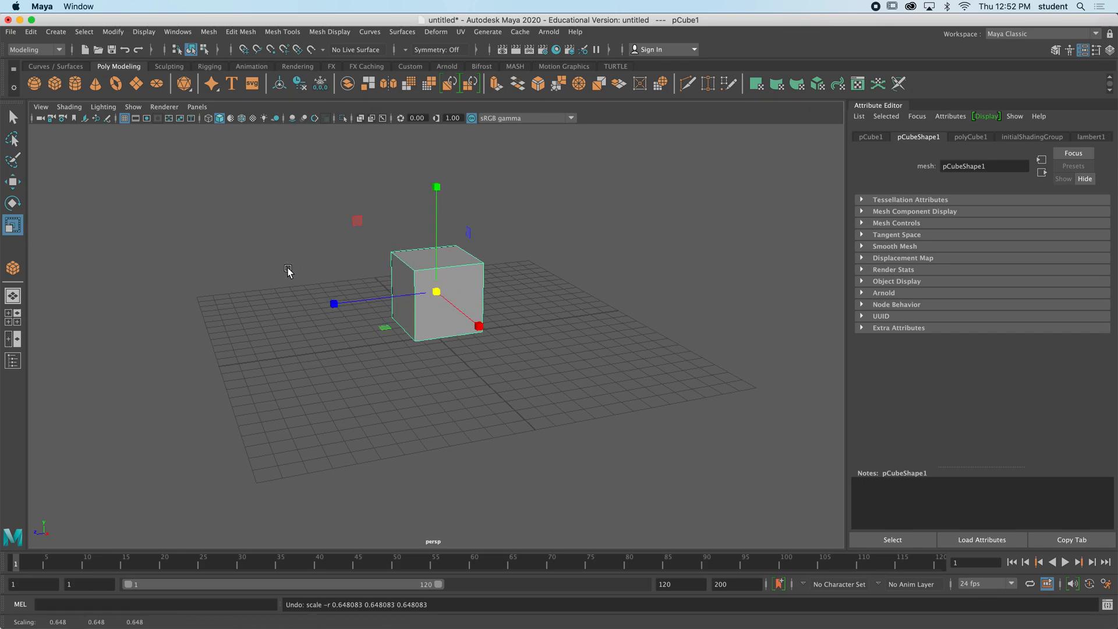
mouse_move(282, 283)
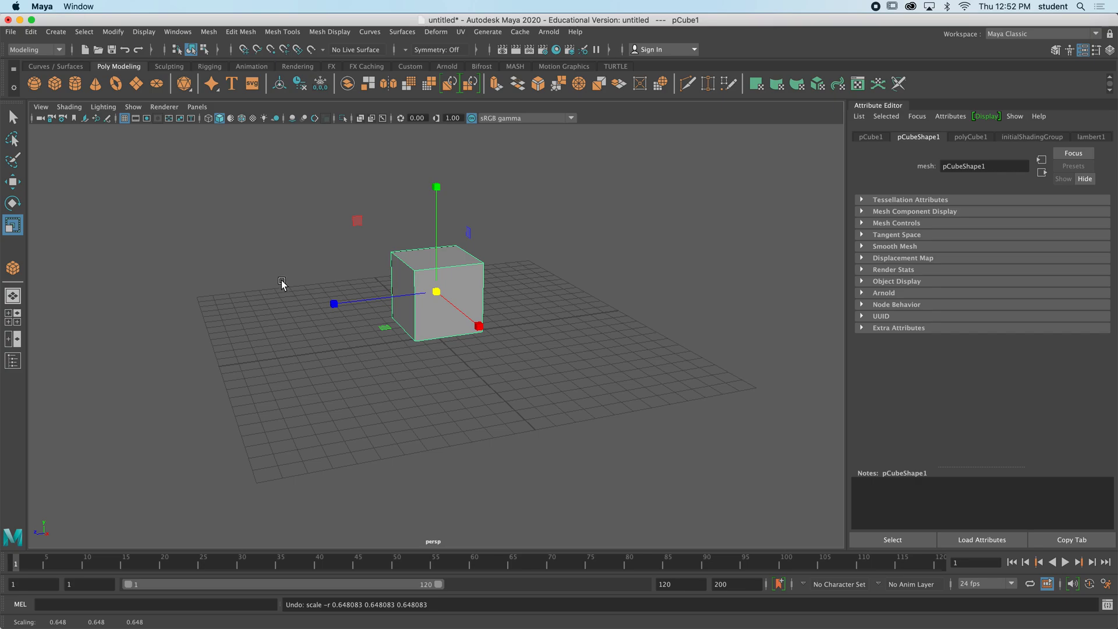
mouse_move(283, 296)
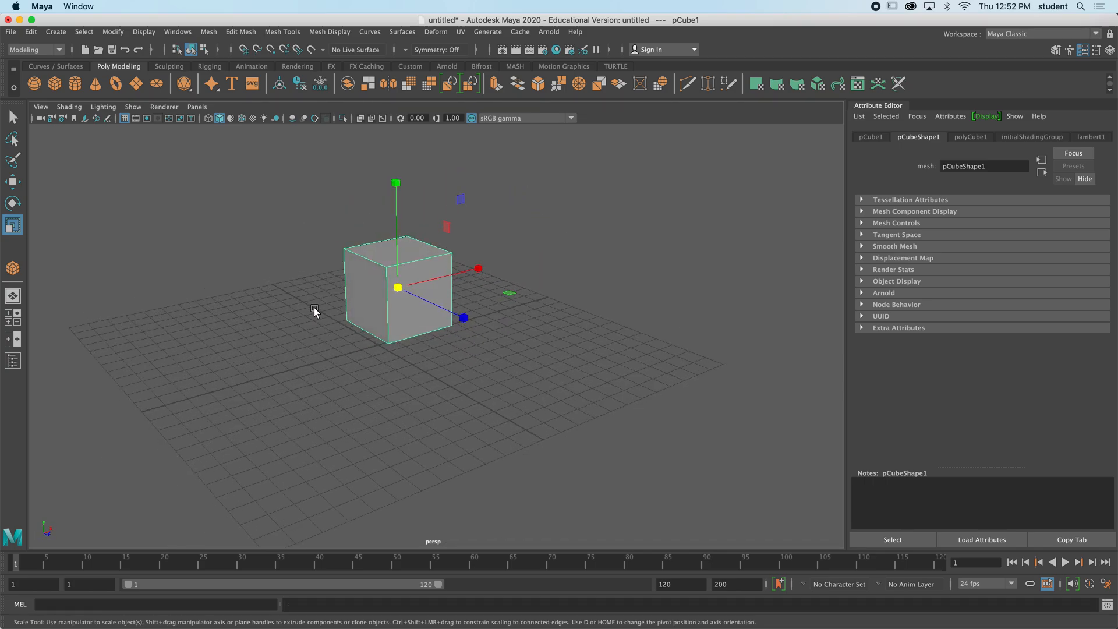
mouse_move(320, 299)
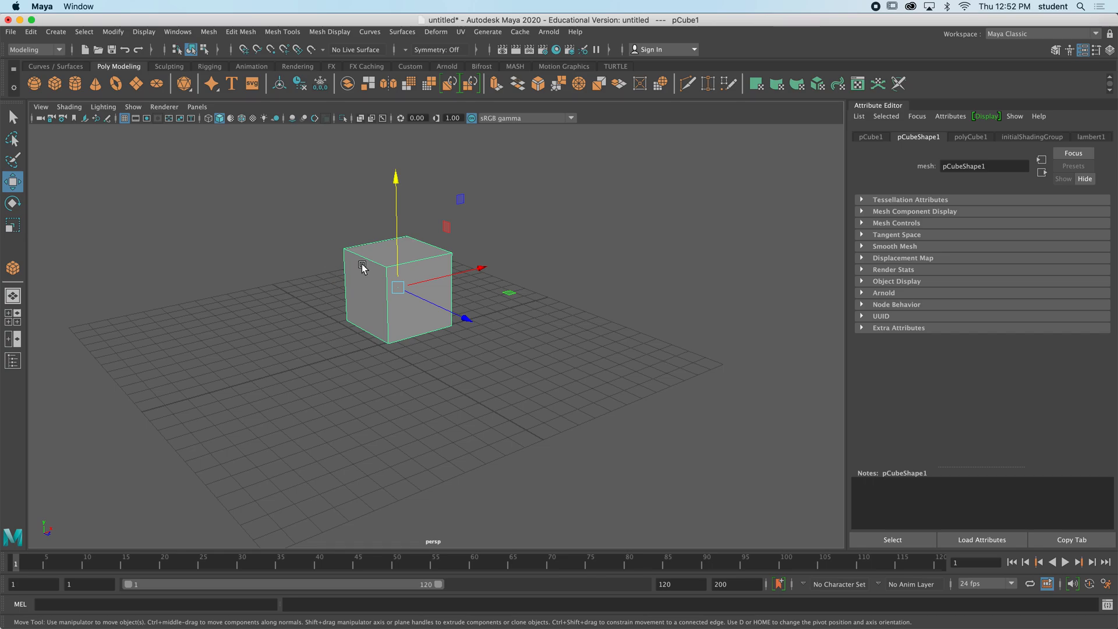
Switch the cube to Face mode and select its front, top, then left side face.
right_click(362, 263)
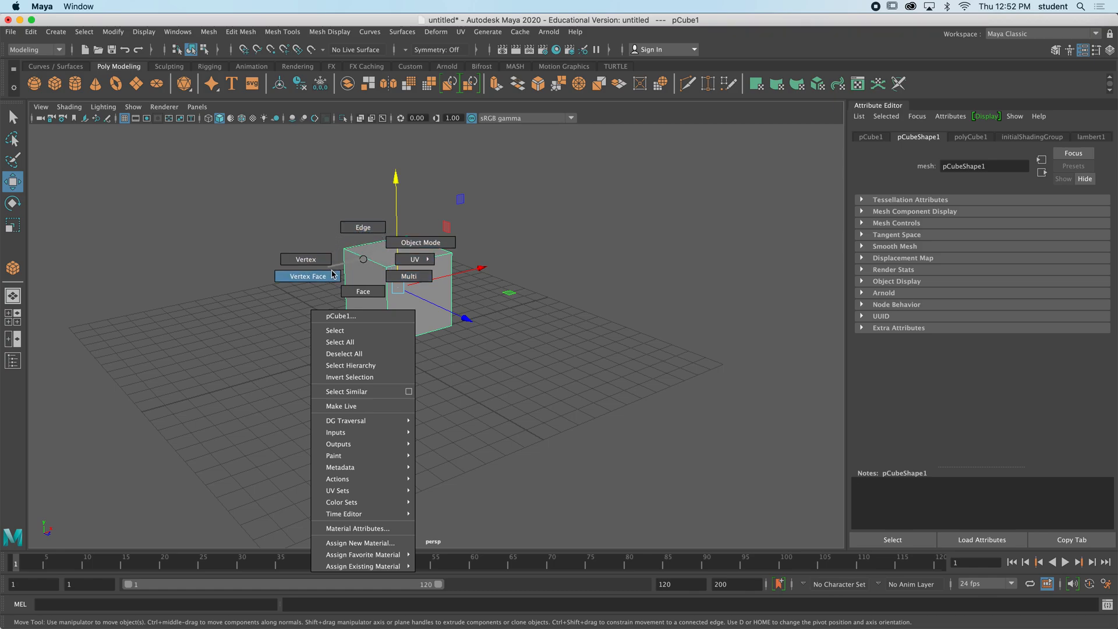
mouse_move(362, 291)
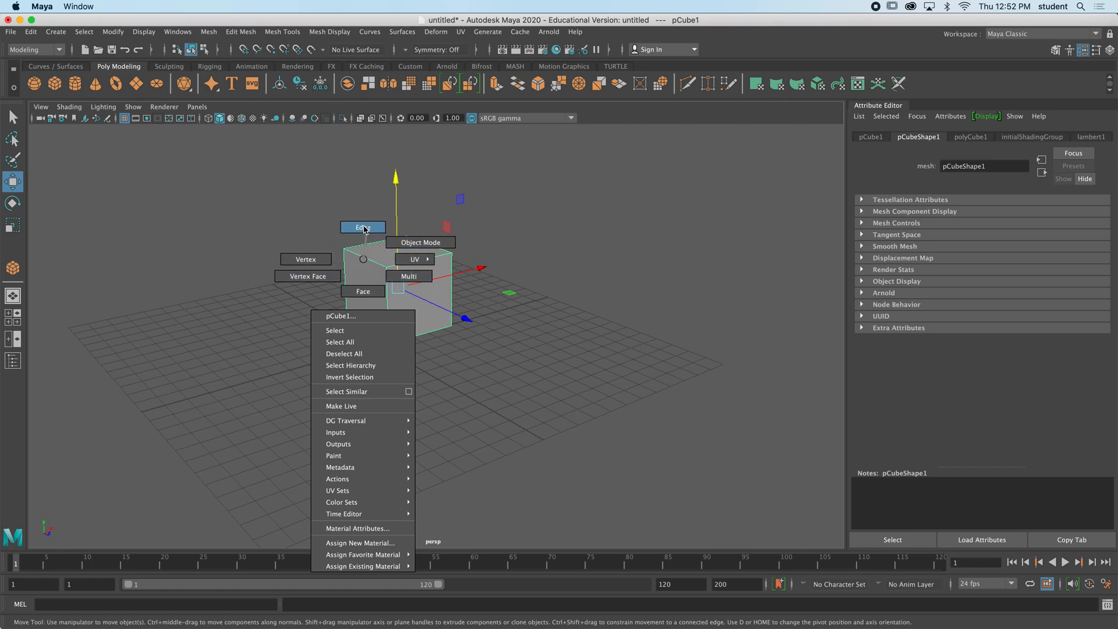
mouse_move(305, 258)
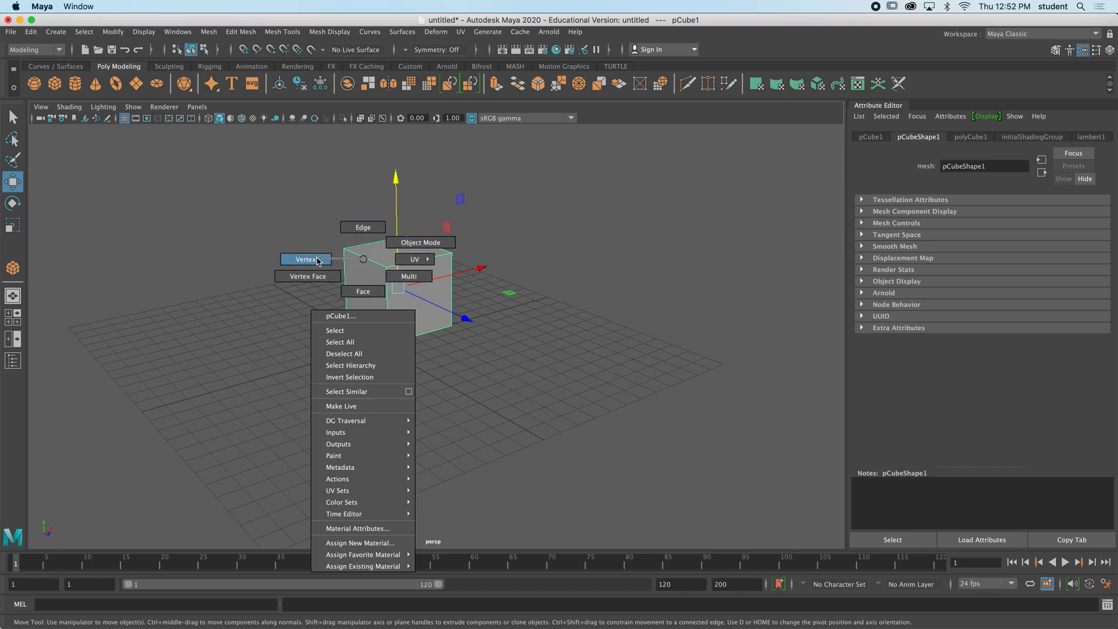
mouse_move(363, 291)
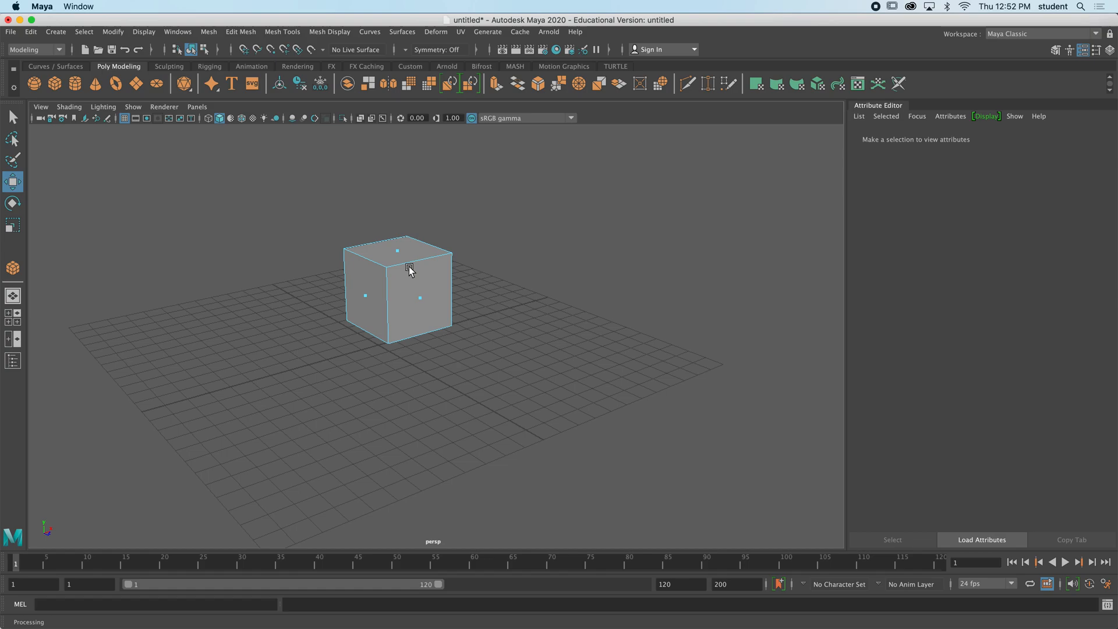
click(396, 253)
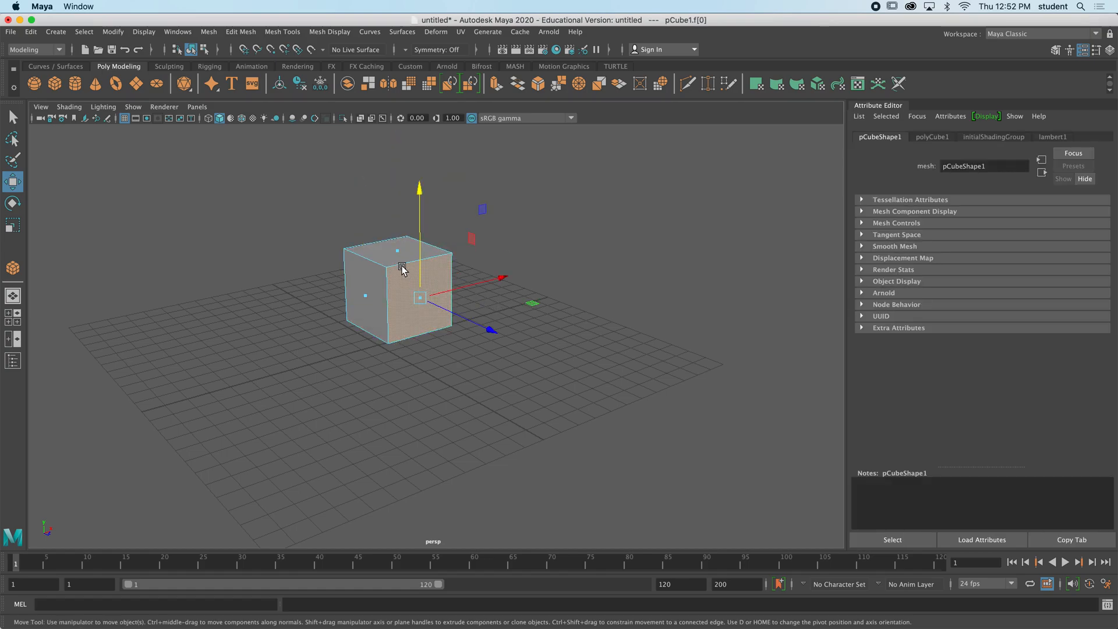
click(423, 299)
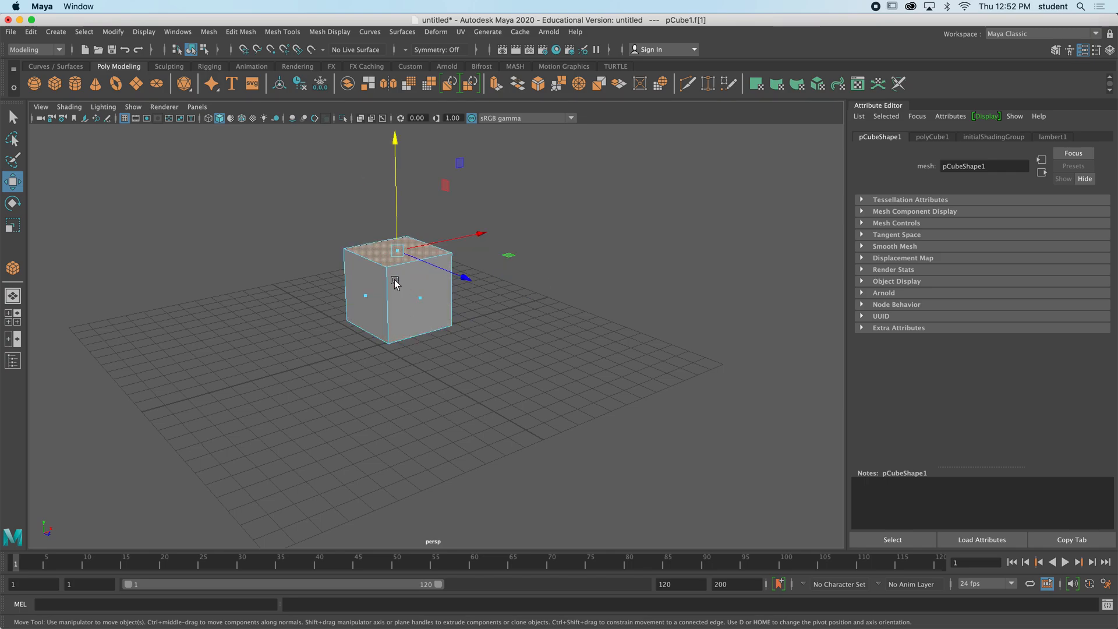
drag(396, 280, 478, 337)
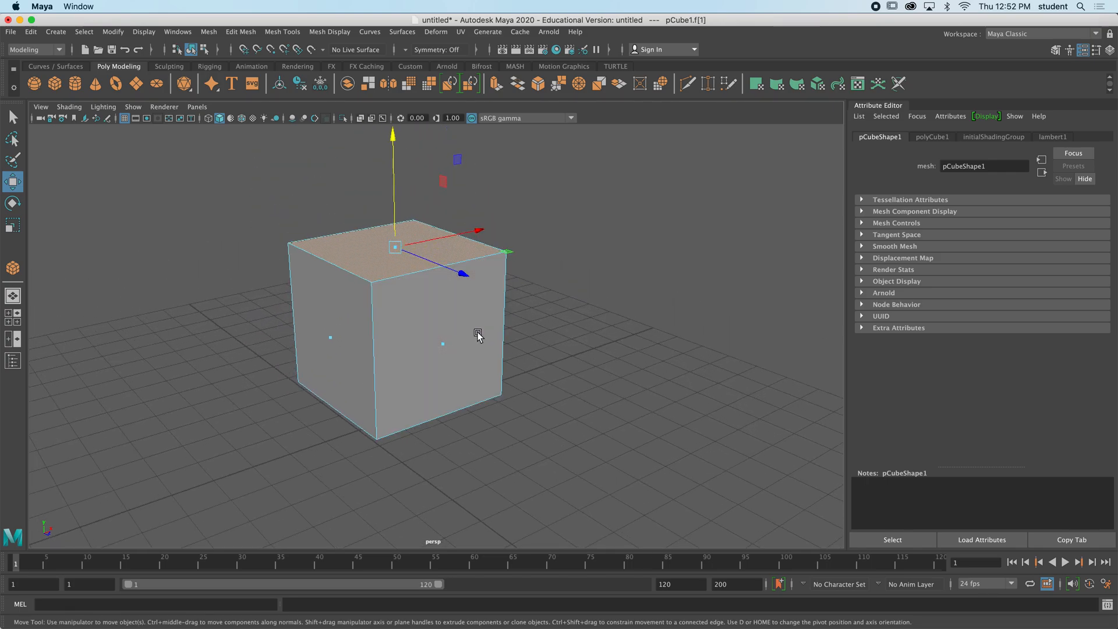
click(328, 336)
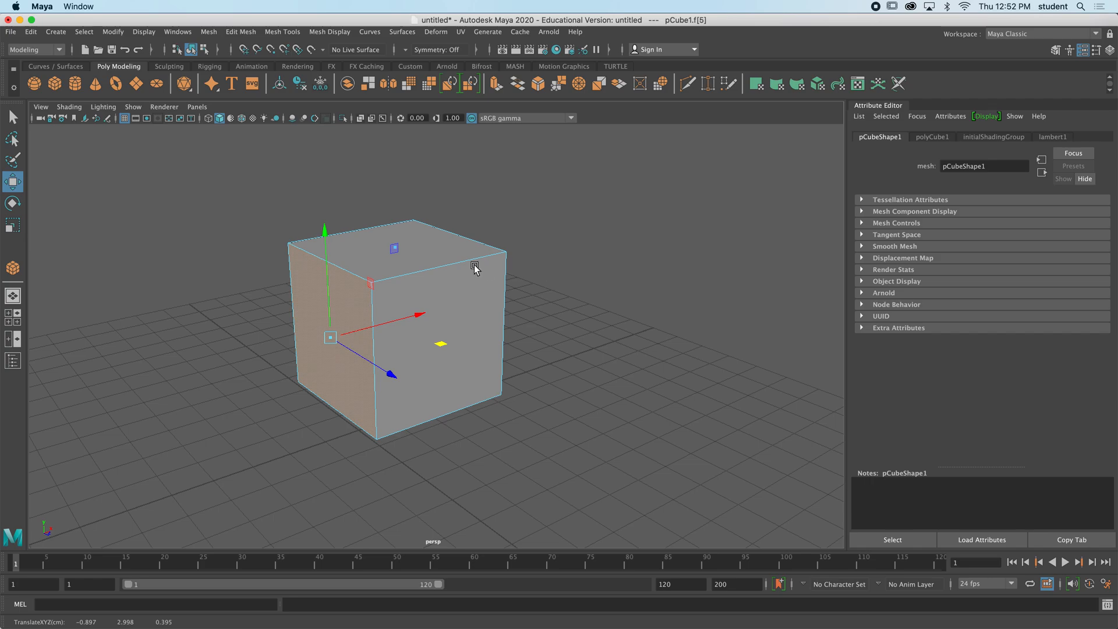
mouse_move(175, 148)
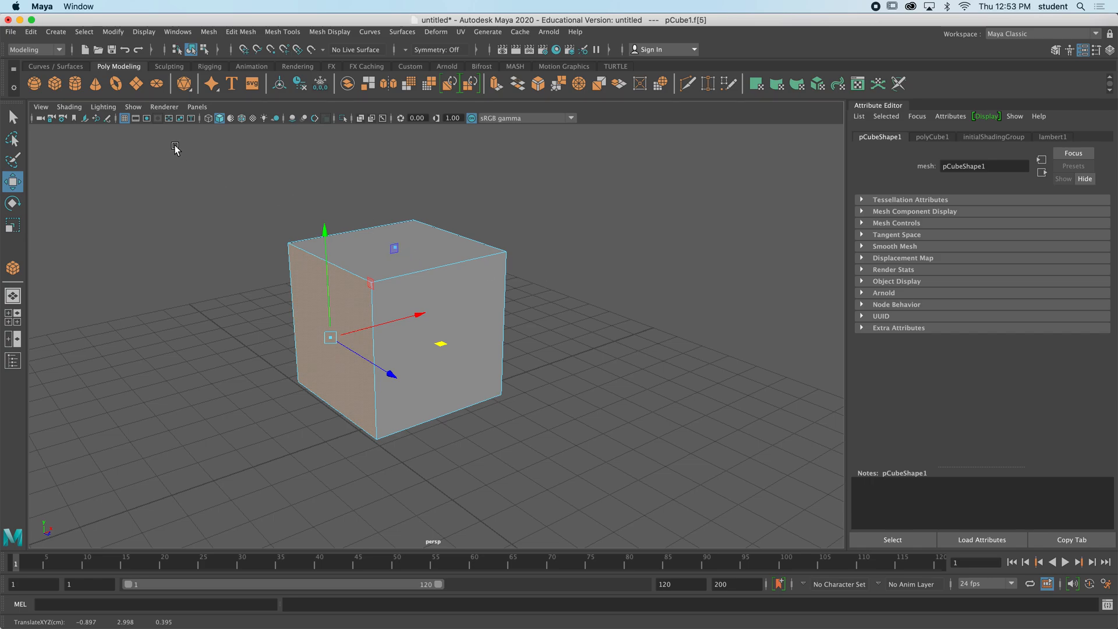
In Preferences > Selection, keep face selection set to Center and save.
click(42, 6)
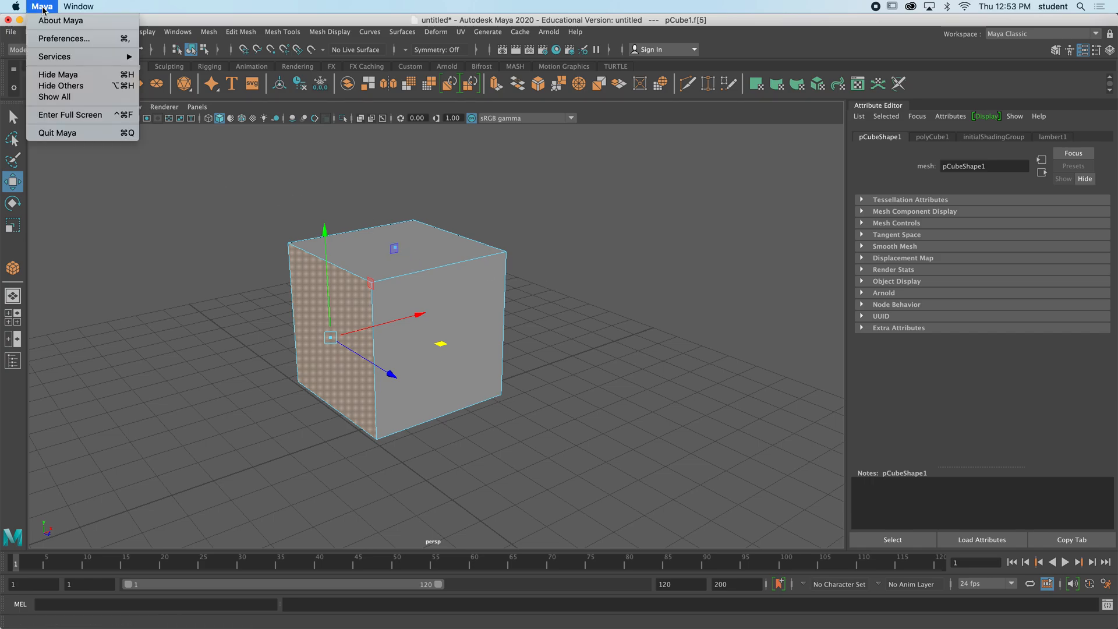
mouse_move(57, 39)
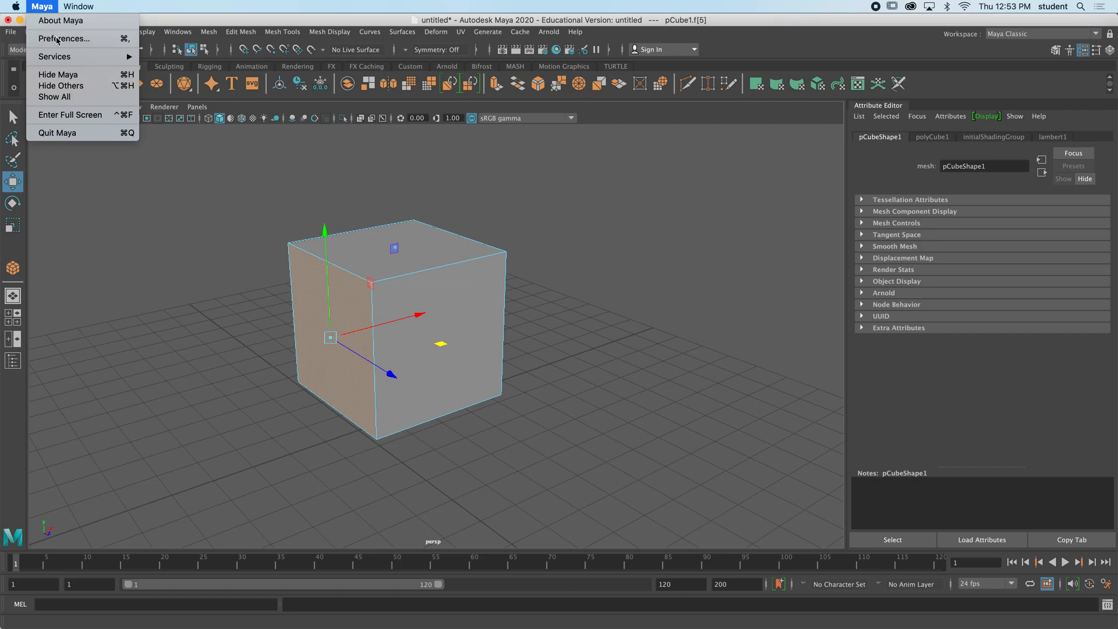
click(64, 39)
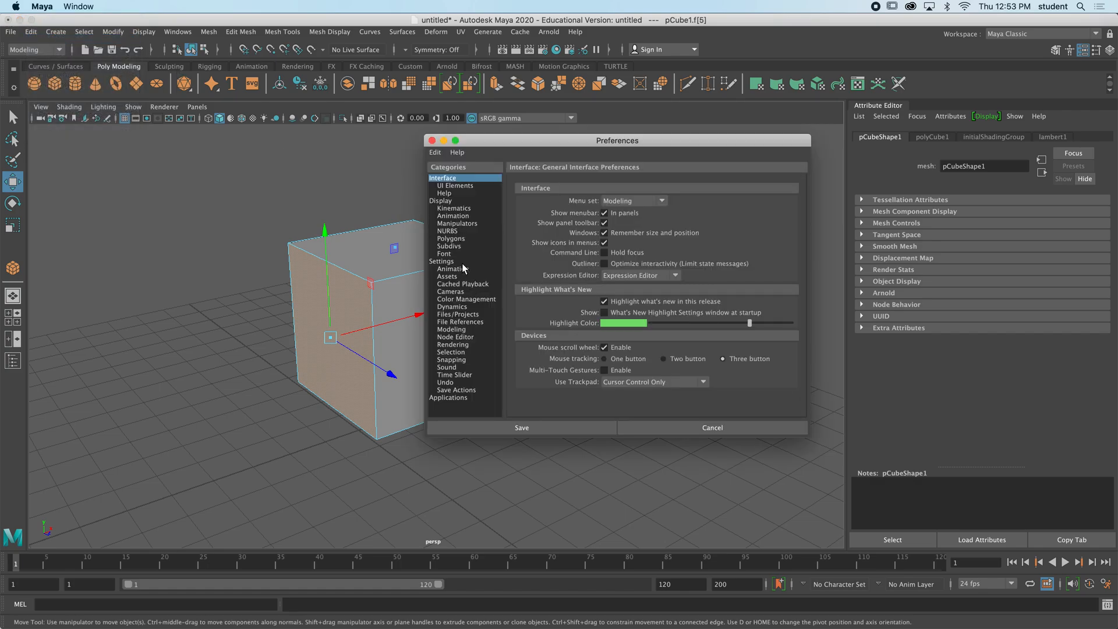
mouse_move(457, 355)
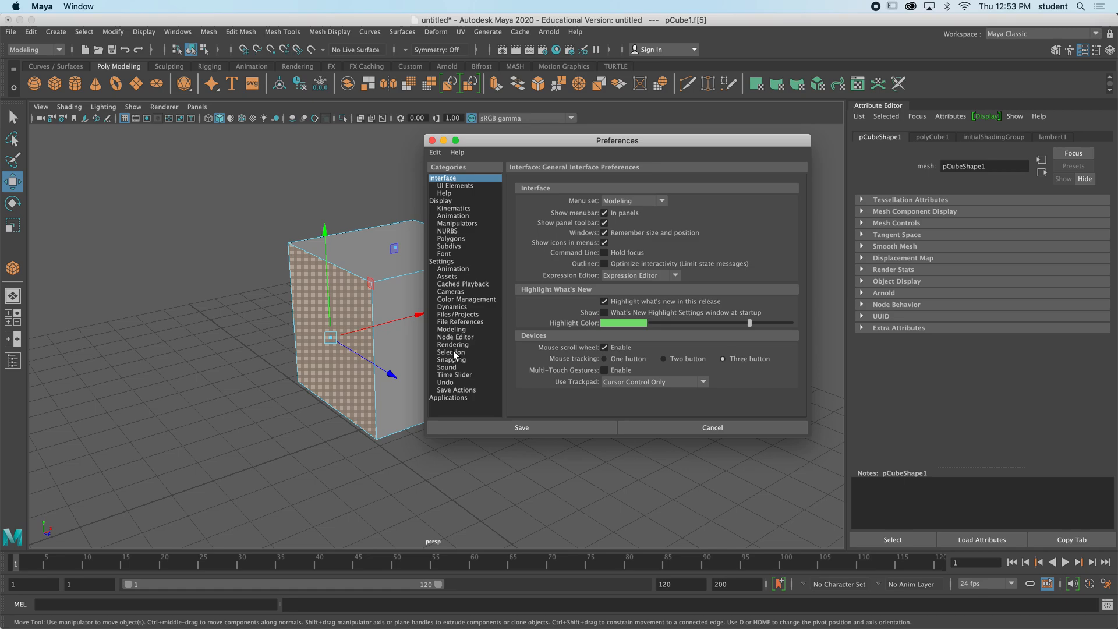
click(450, 352)
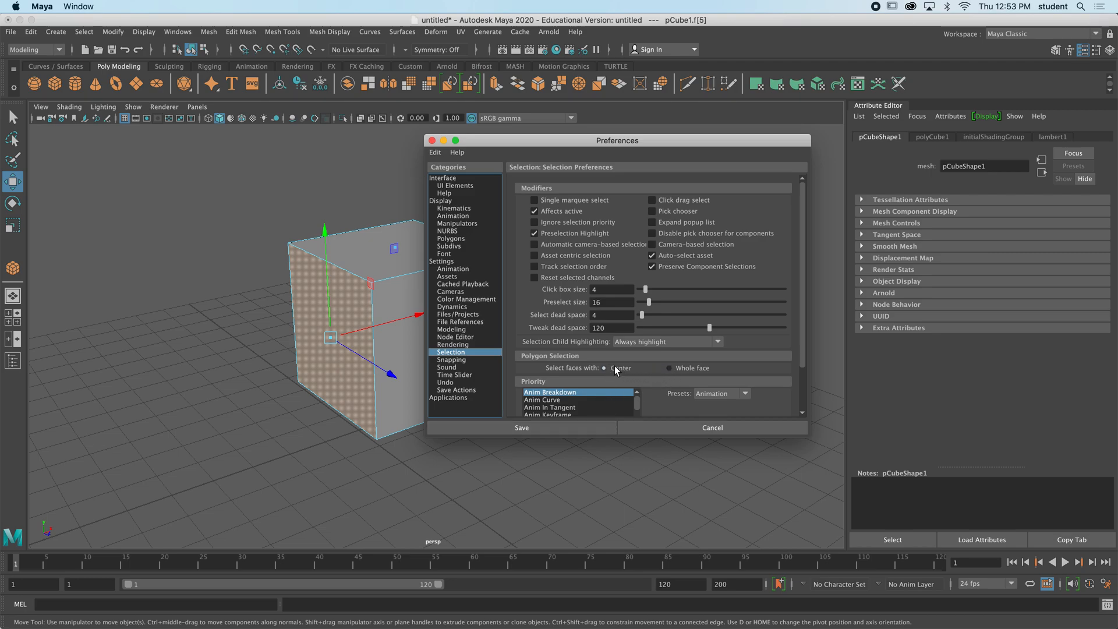
mouse_move(616, 373)
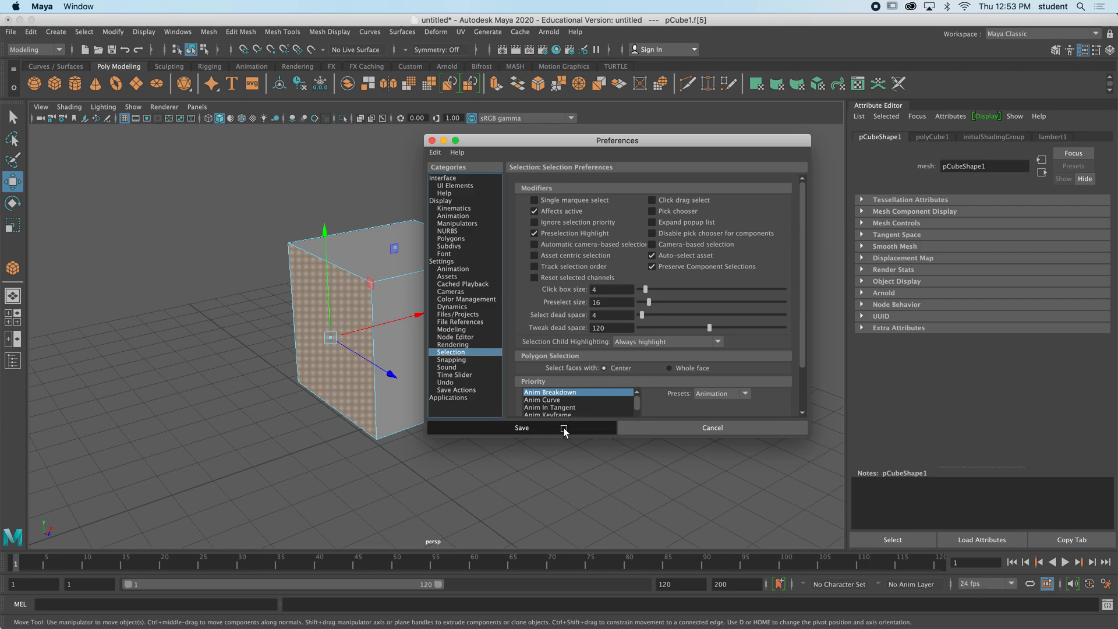
click(522, 428)
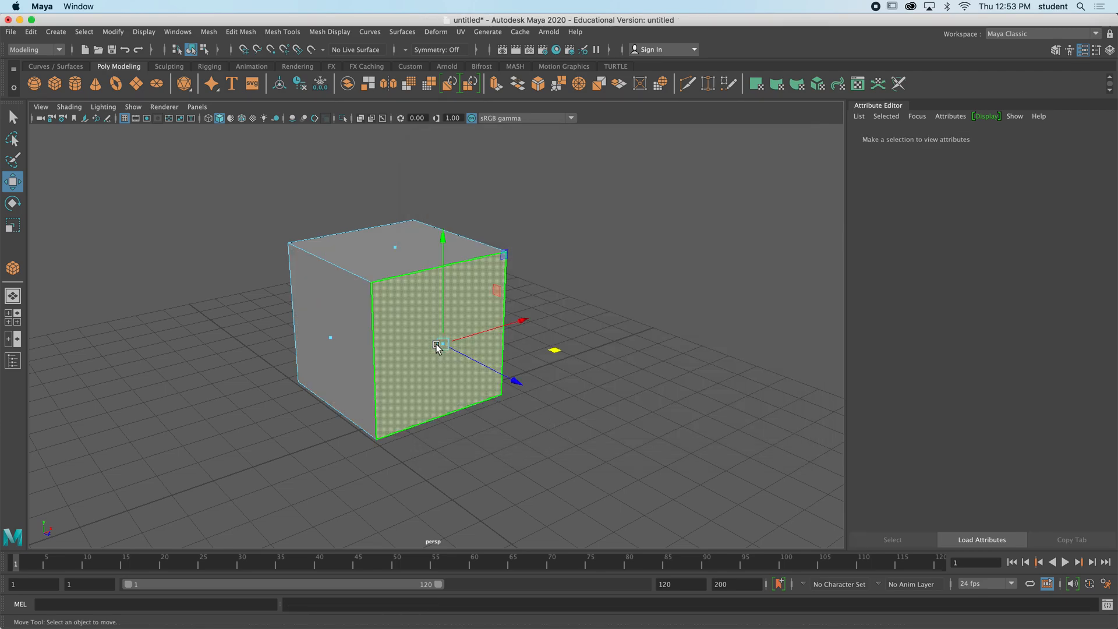
click(329, 338)
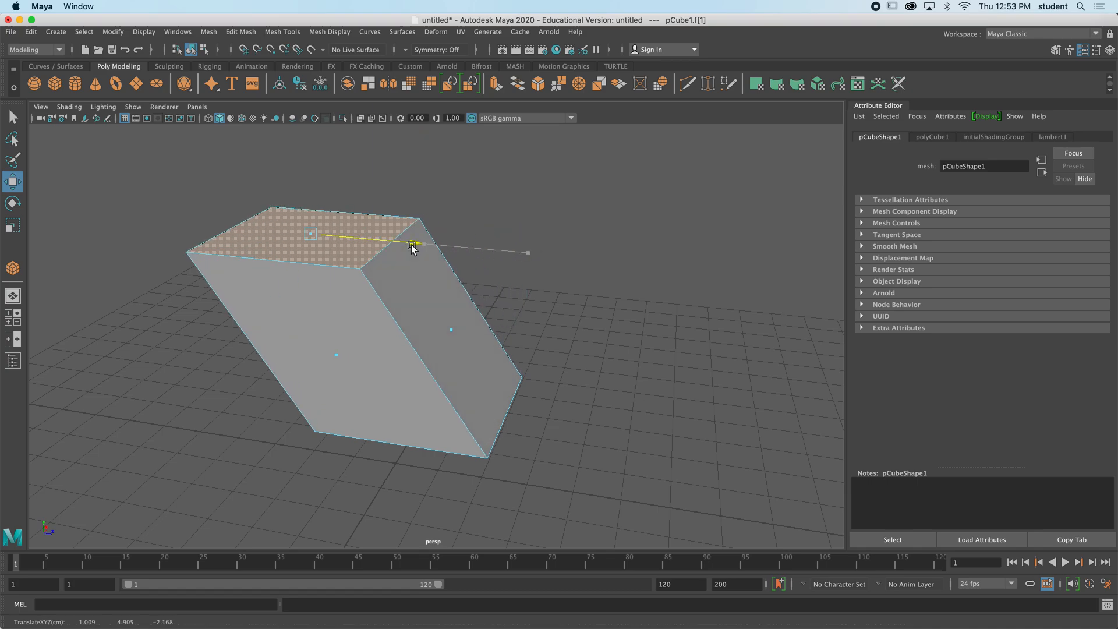
drag(410, 245, 517, 268)
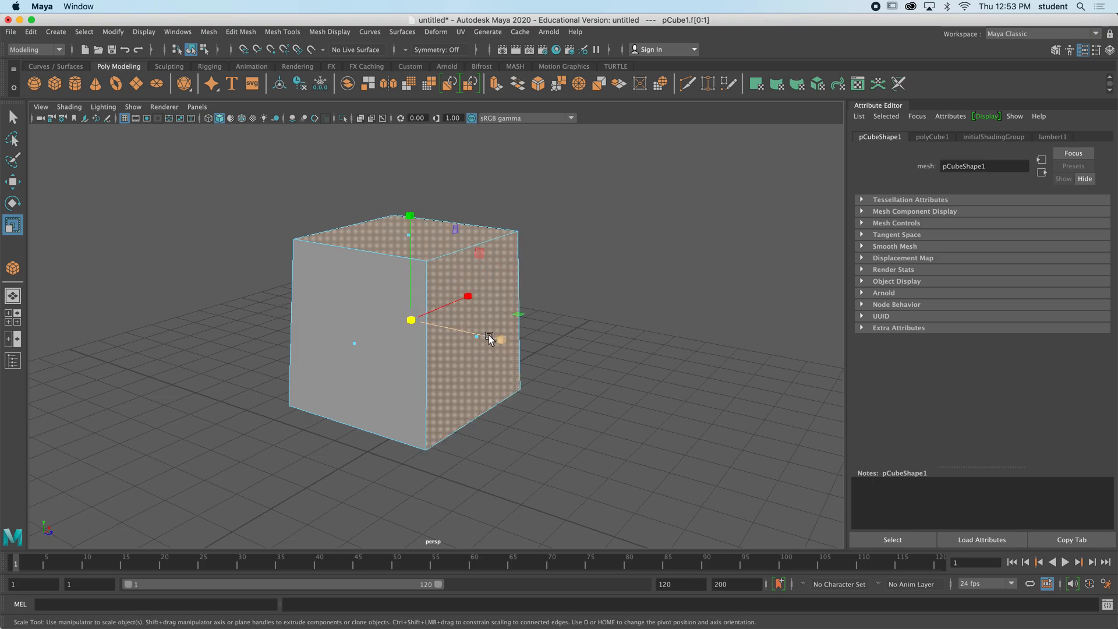
drag(499, 339, 360, 353)
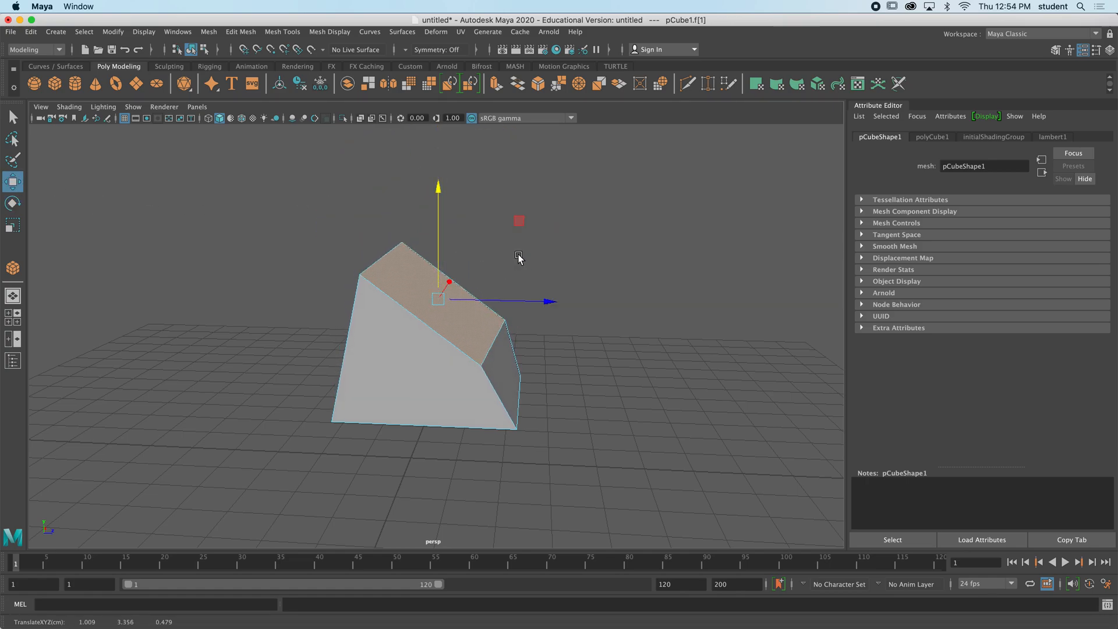
mouse_move(353, 228)
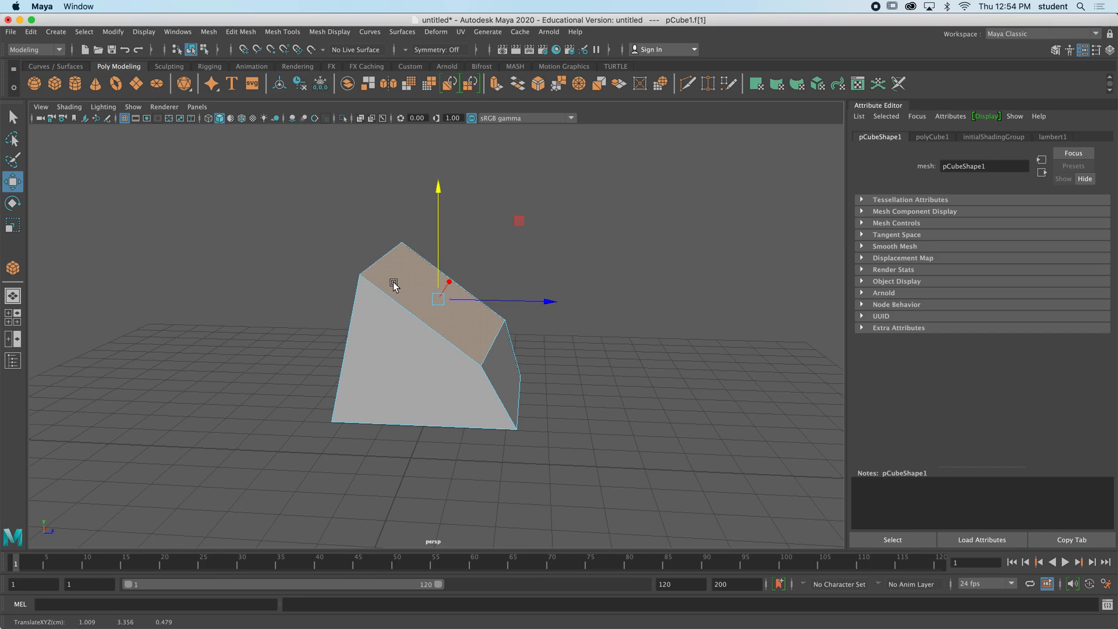
mouse_move(397, 291)
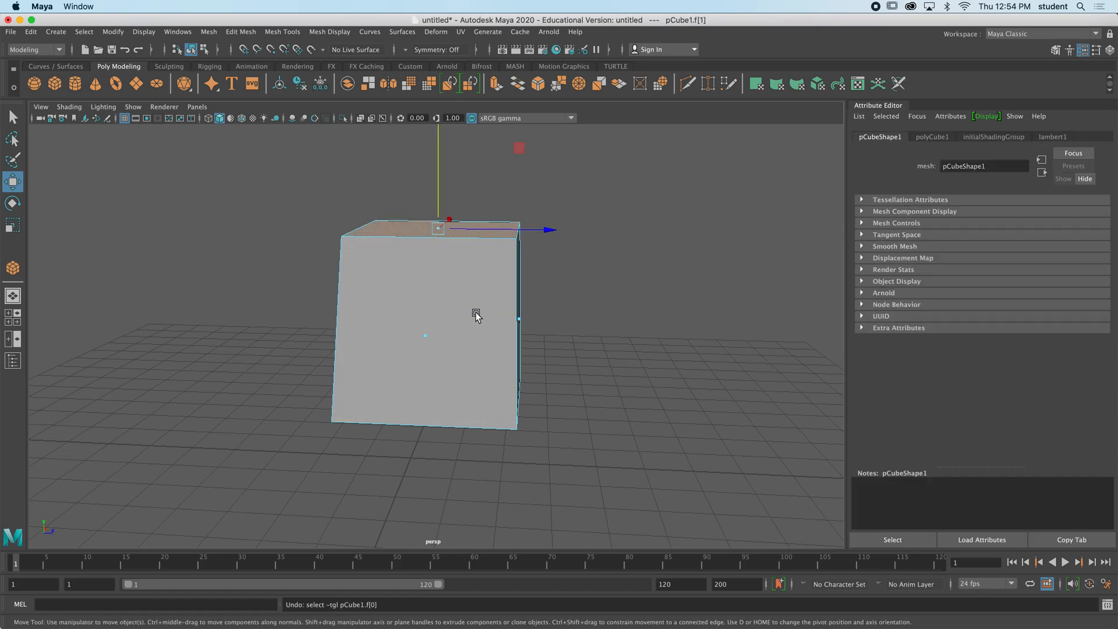
drag(476, 317, 479, 356)
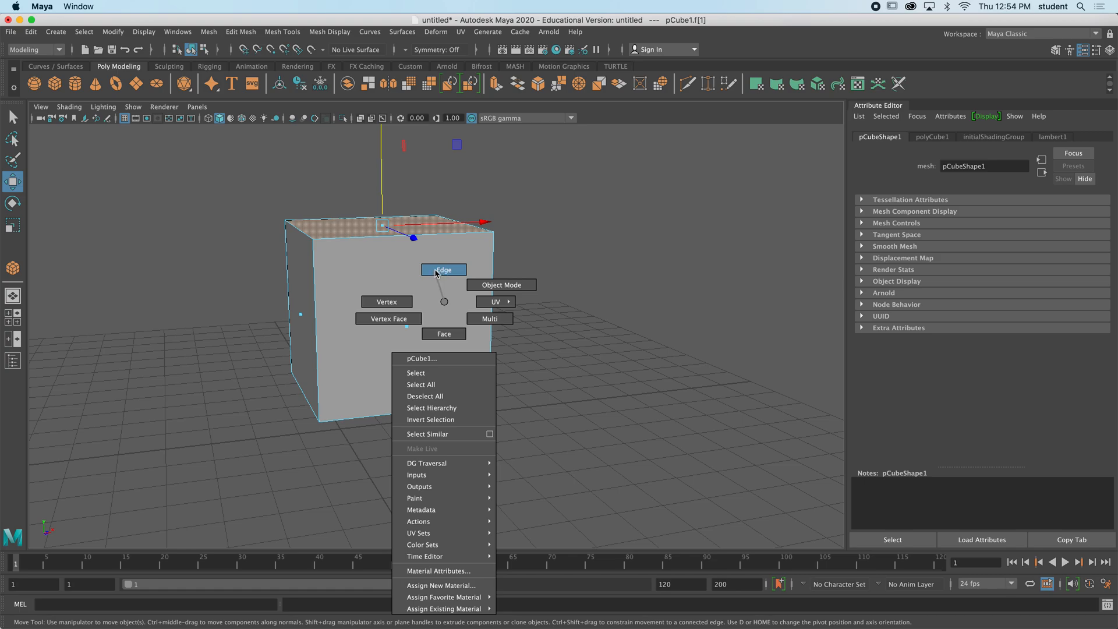
In Edge mode, select and move the cube's top front edge to form a wedge.
click(442, 270)
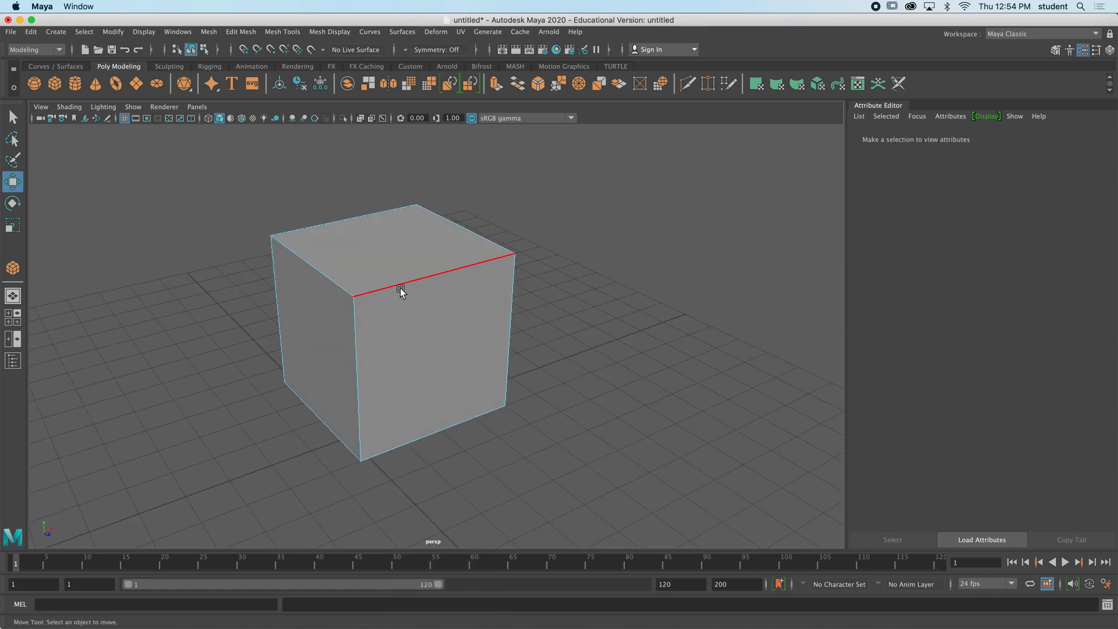
click(433, 292)
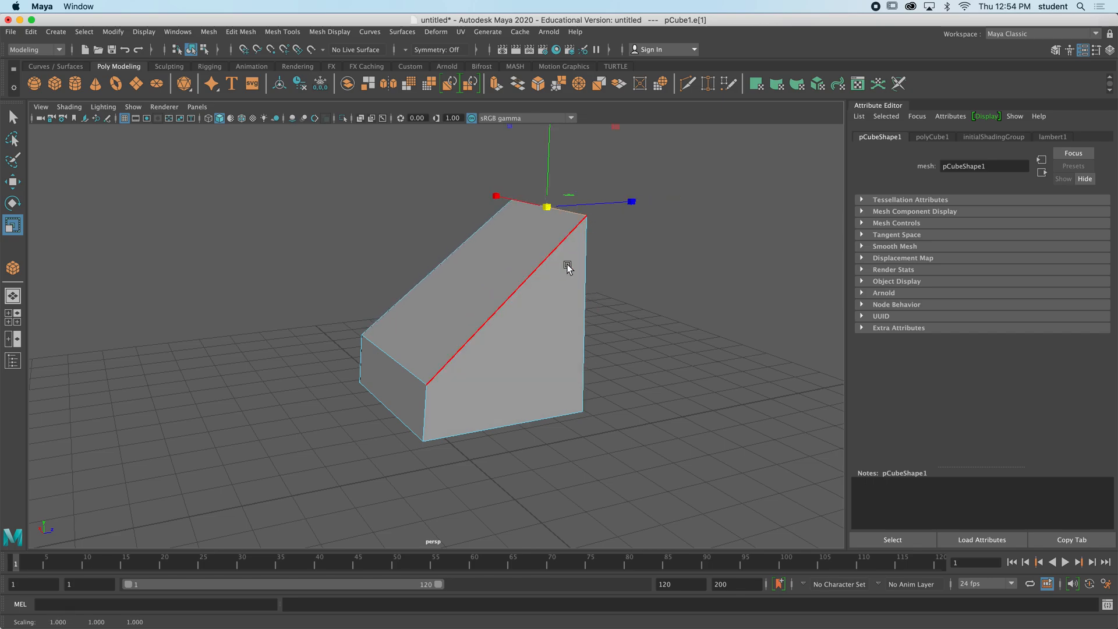
right_click(567, 267)
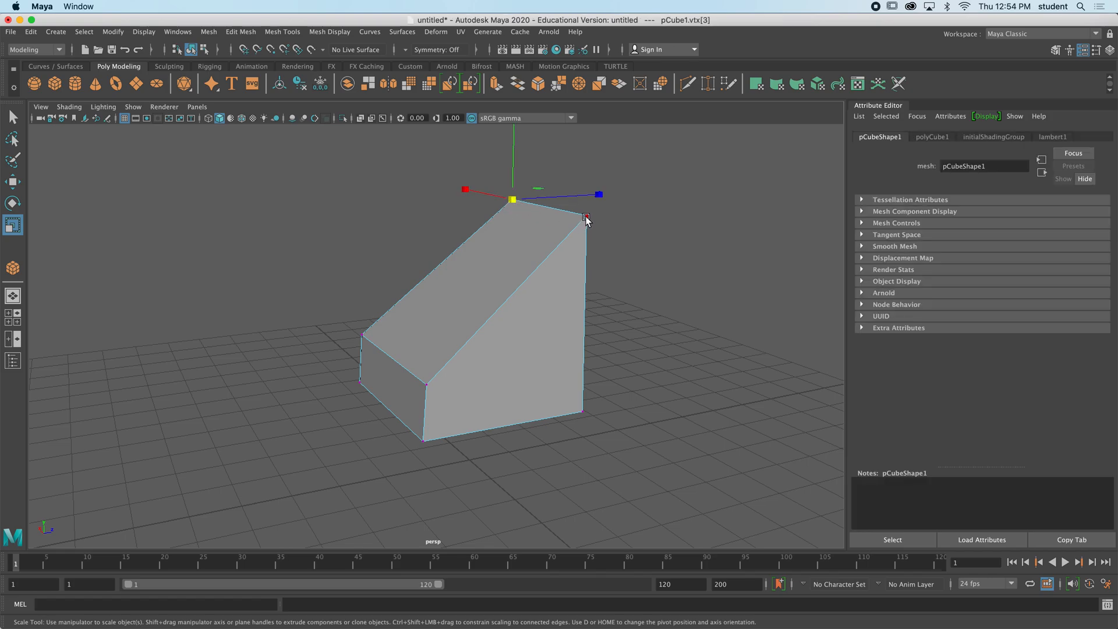
Select the wedge's top corner vertex and reposition it with the manipulators.
click(361, 334)
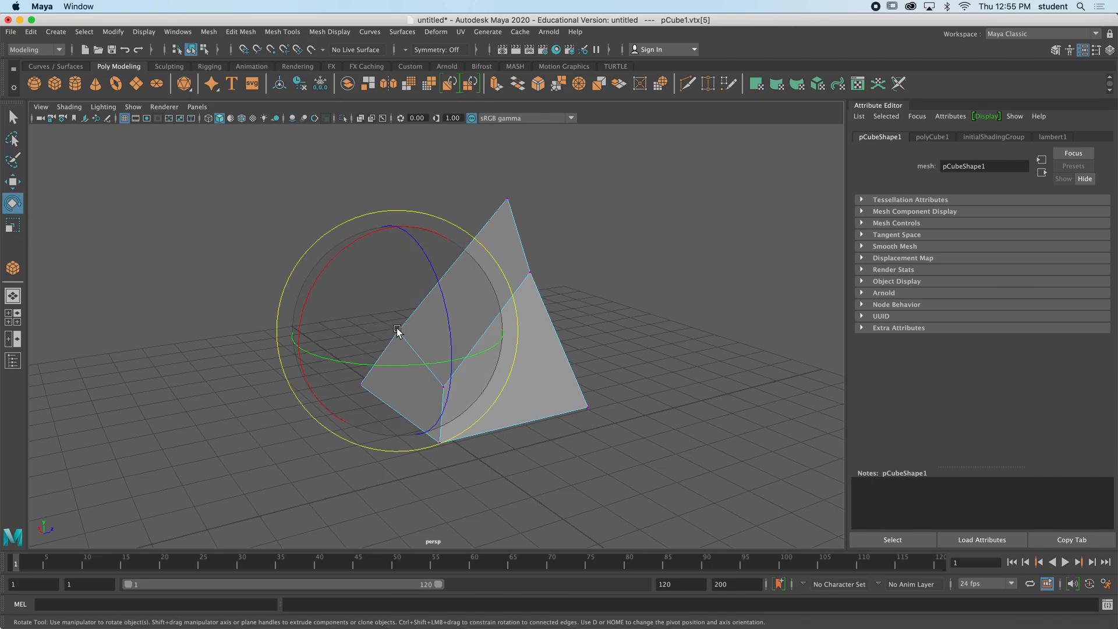
click(13, 180)
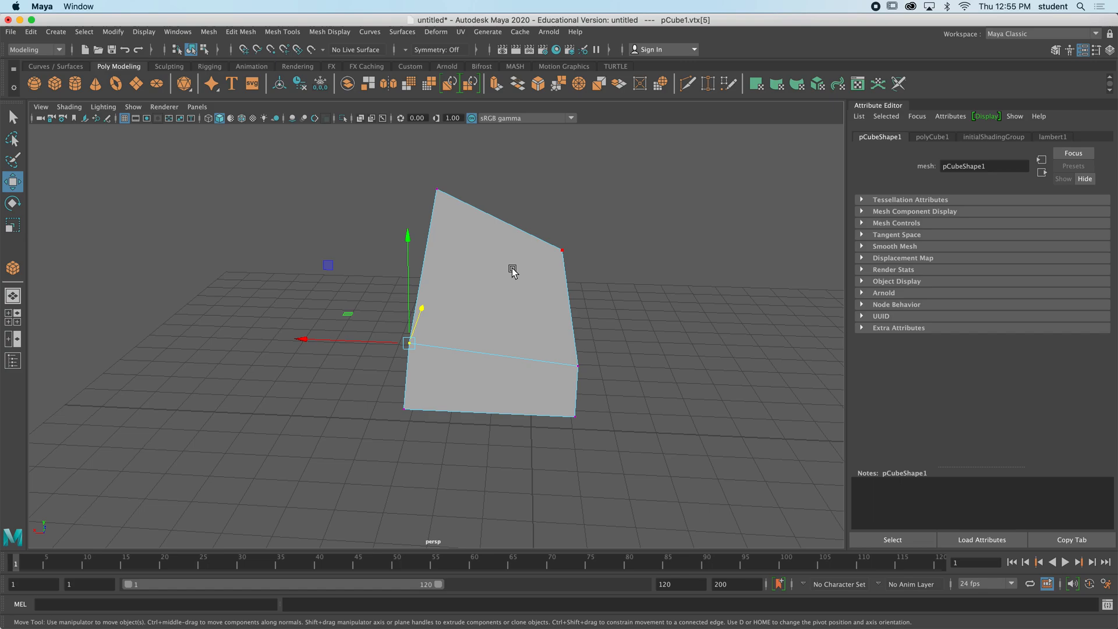
Switch back to Object Mode and orbit the view around the finished wedge.
right_click(512, 270)
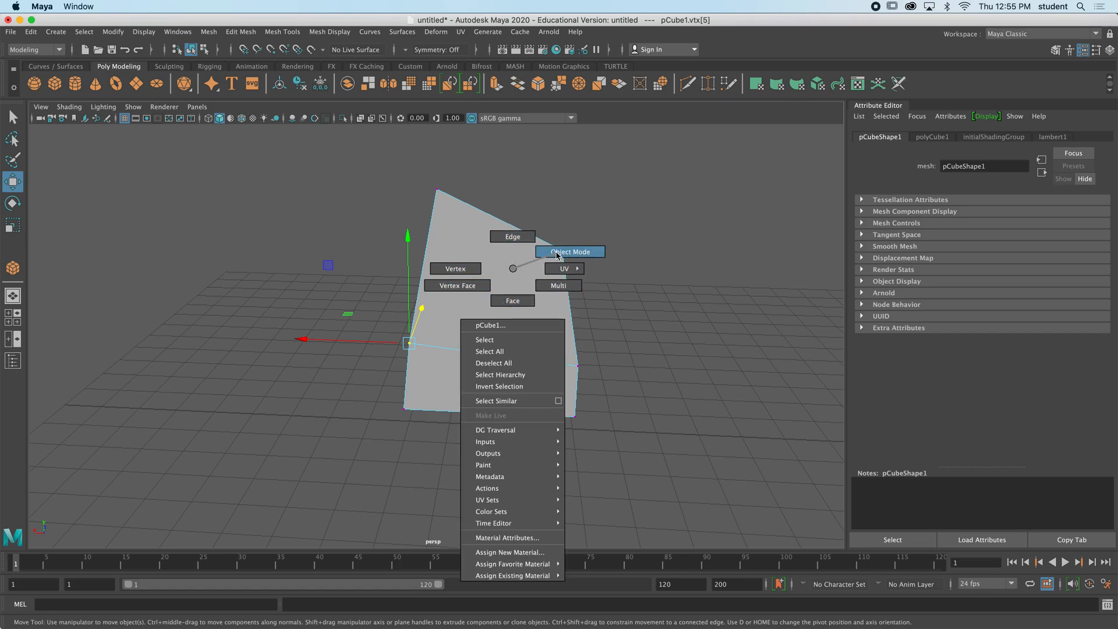
click(569, 251)
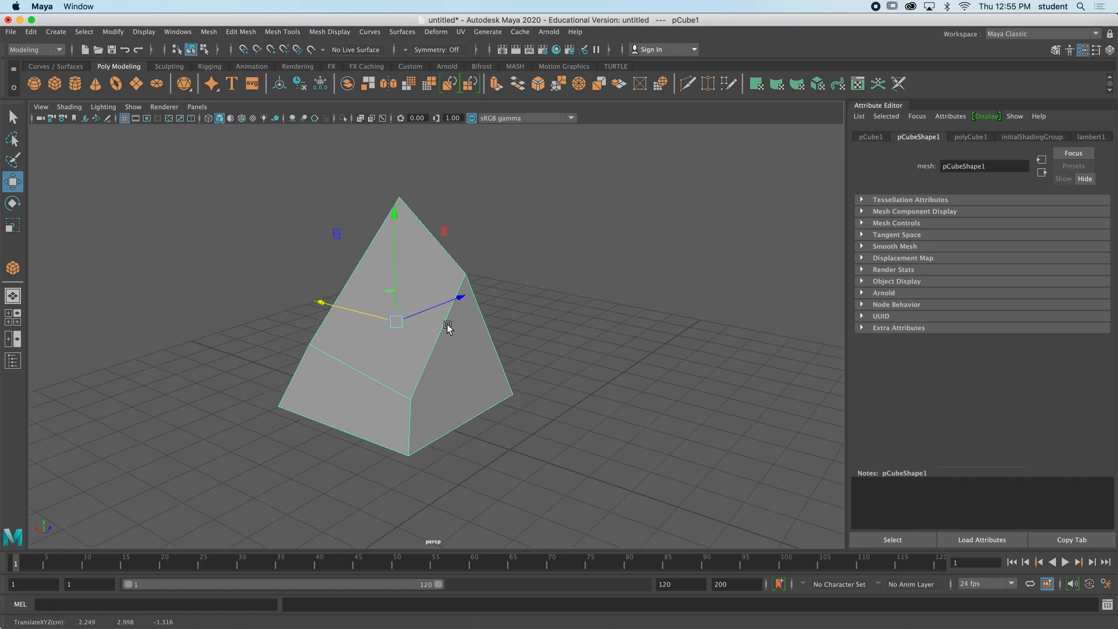
drag(447, 328, 454, 350)
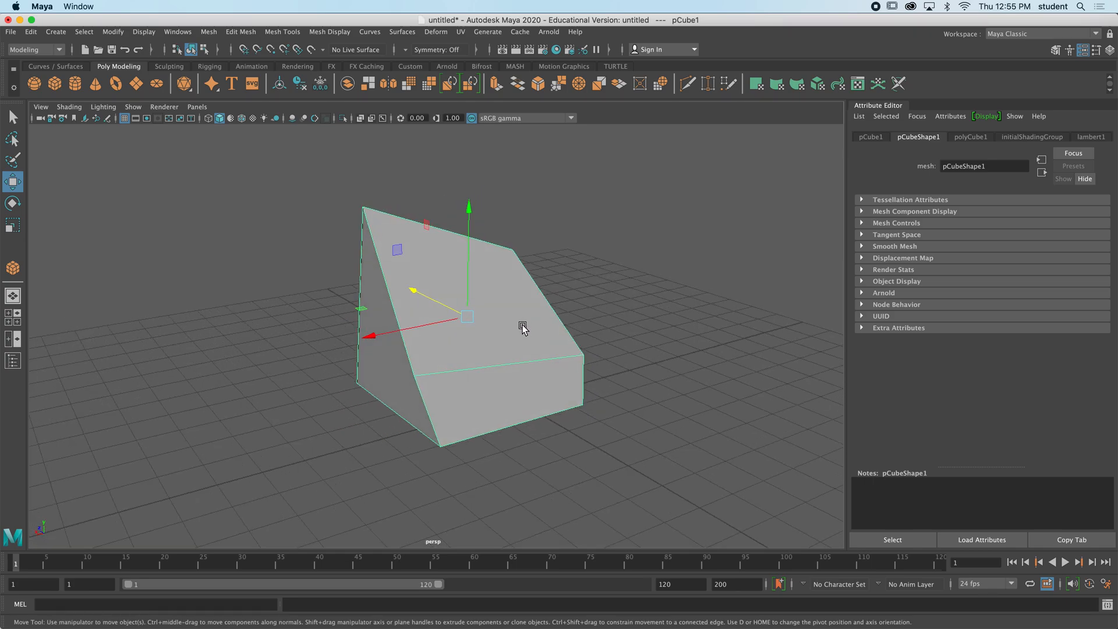
mouse_move(515, 318)
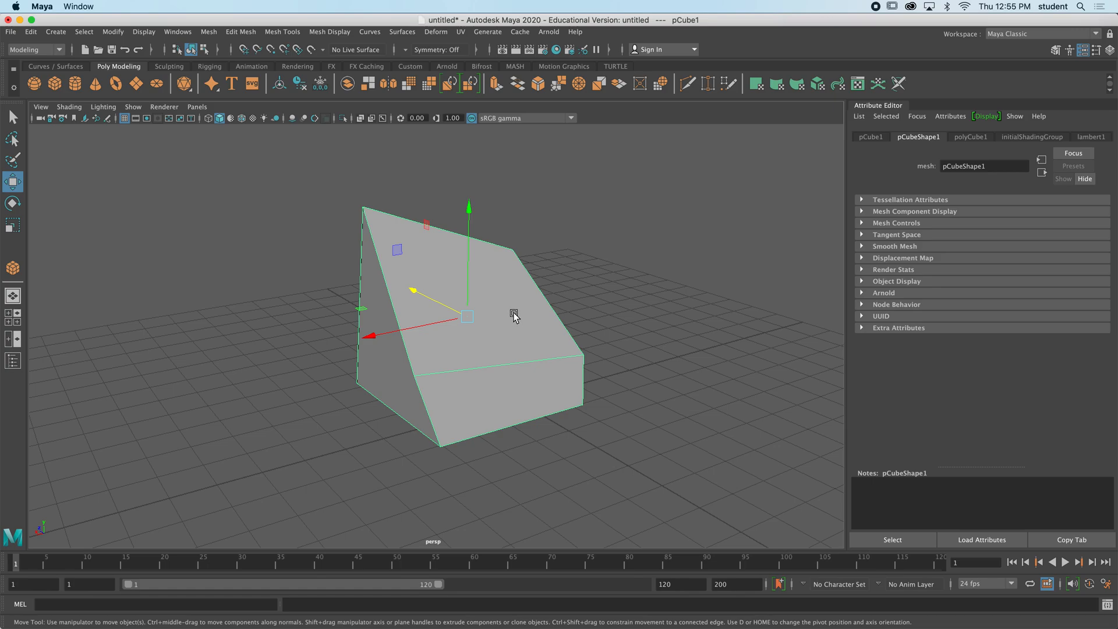